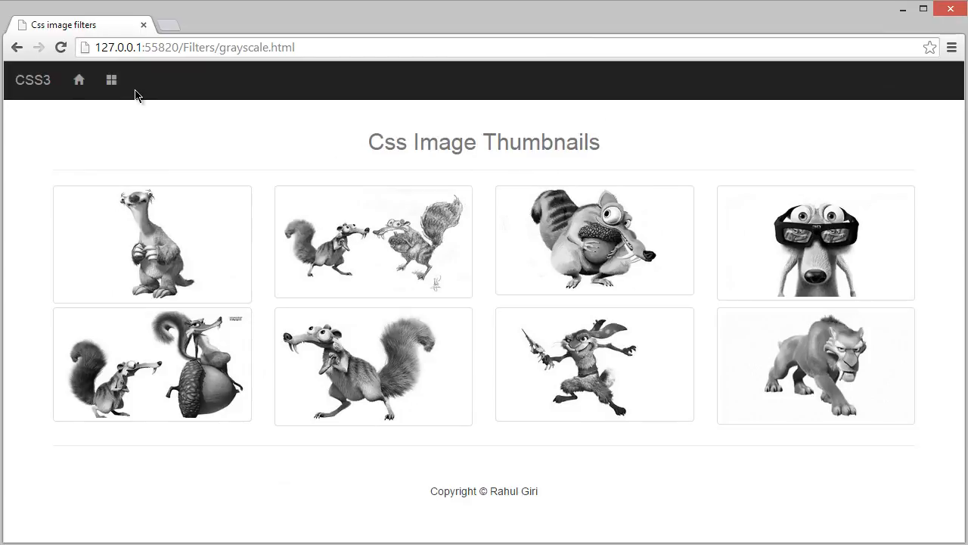
Close the Grayscale.html preview tab in Chrome to return to style.css in Brackets
{"action": "left_click", "coordinate": [111, 80]}
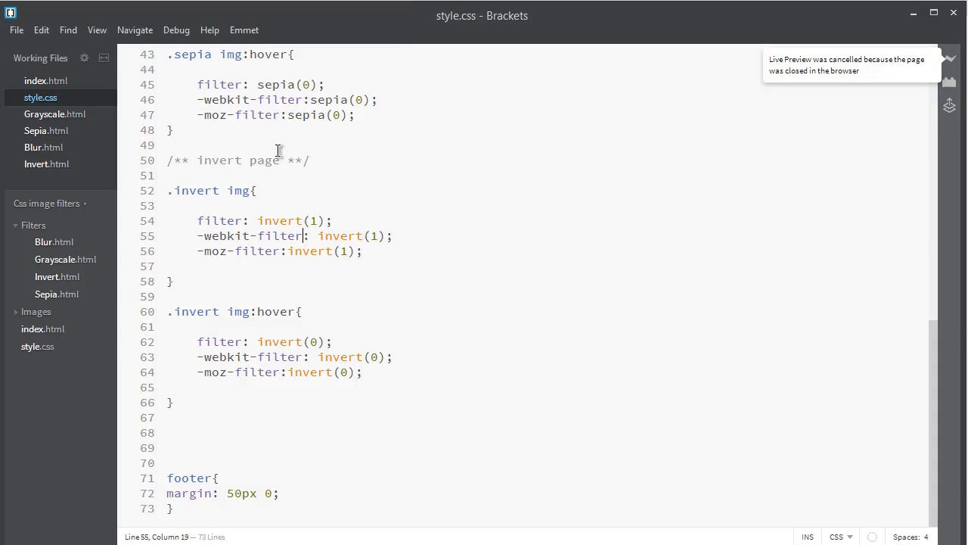
Create Opacity.html in Filters with Invert.html's markup and its wrapper div classed 'opacity'
{"action": "left_click", "coordinate": [33, 225]}
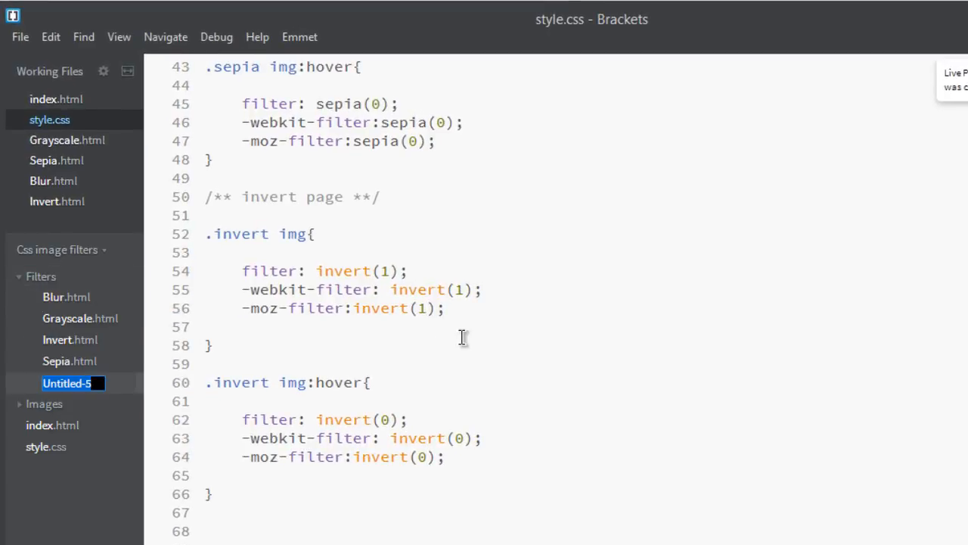
{"action": "type", "text": "Opacity.html"}
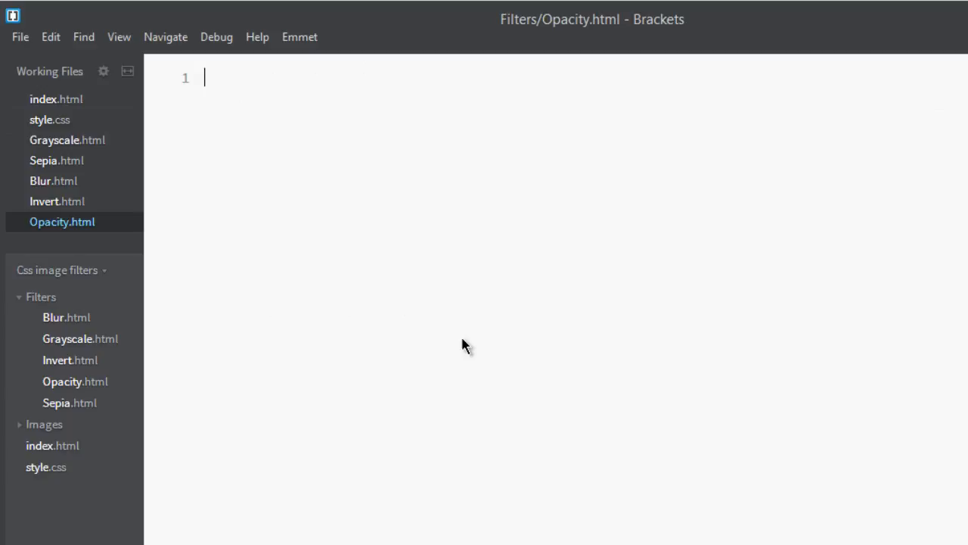
{"action": "left_click", "coordinate": [57, 201]}
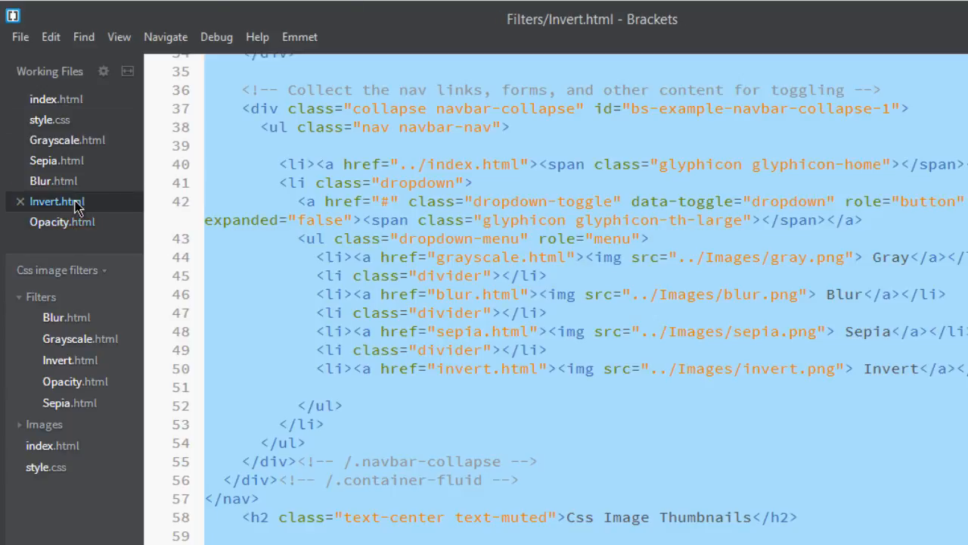
{"action": "mouse_move", "coordinate": [140, 232]}
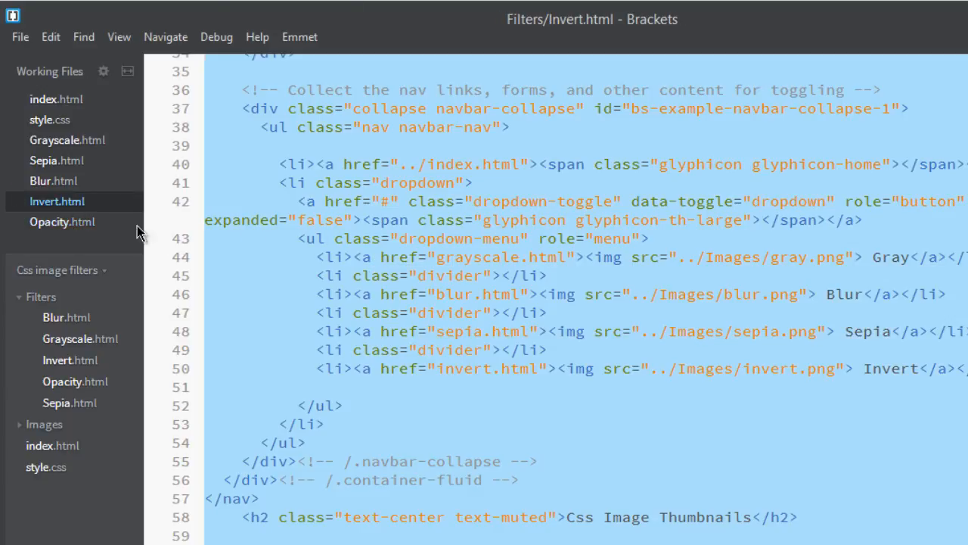
{"action": "left_click", "coordinate": [62, 222]}
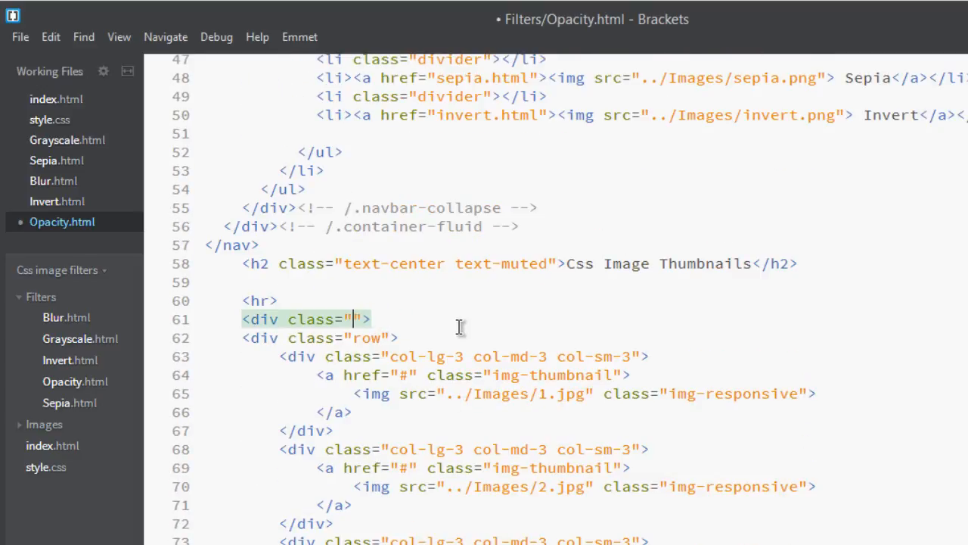
{"action": "type", "text": "opacity"}
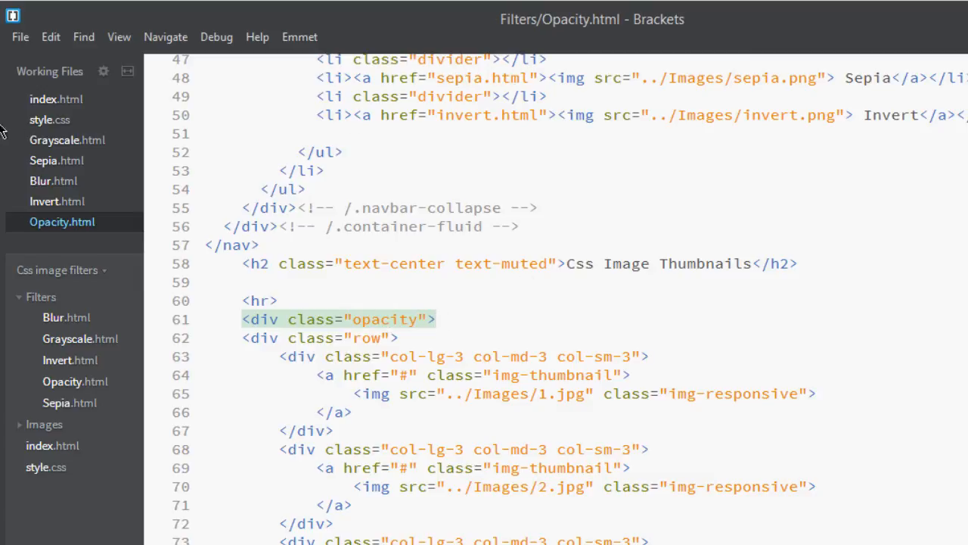
{"action": "left_click", "coordinate": [50, 119]}
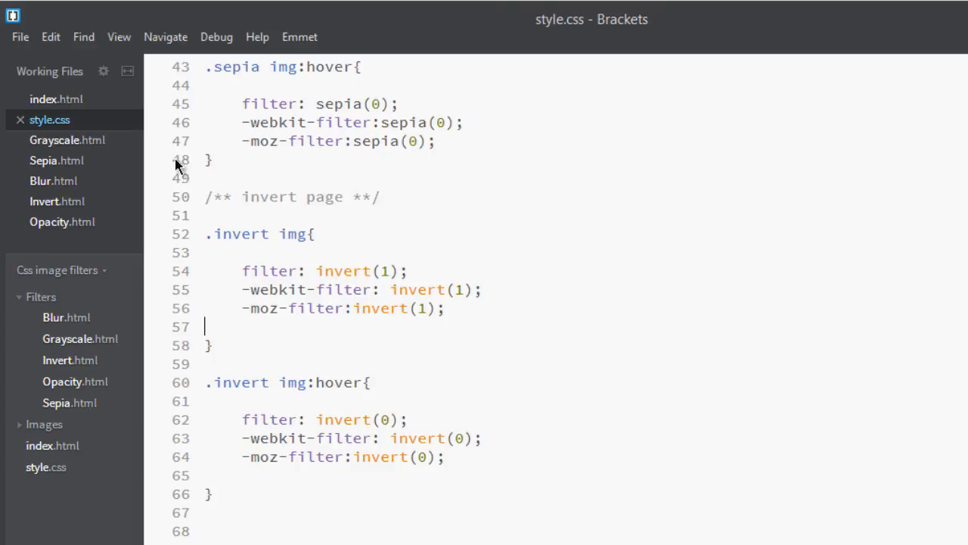
Add the /** Opacity page **/ comment and an .opacity img { opacity: .5; } rule to style.css
{"action": "left_click", "coordinate": [321, 509]}
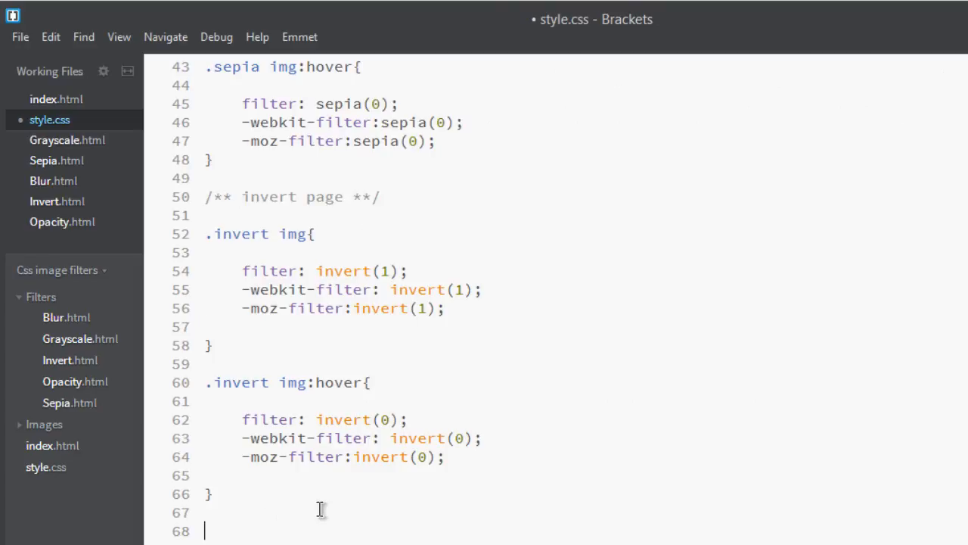
{"action": "type", "text": "/**"}
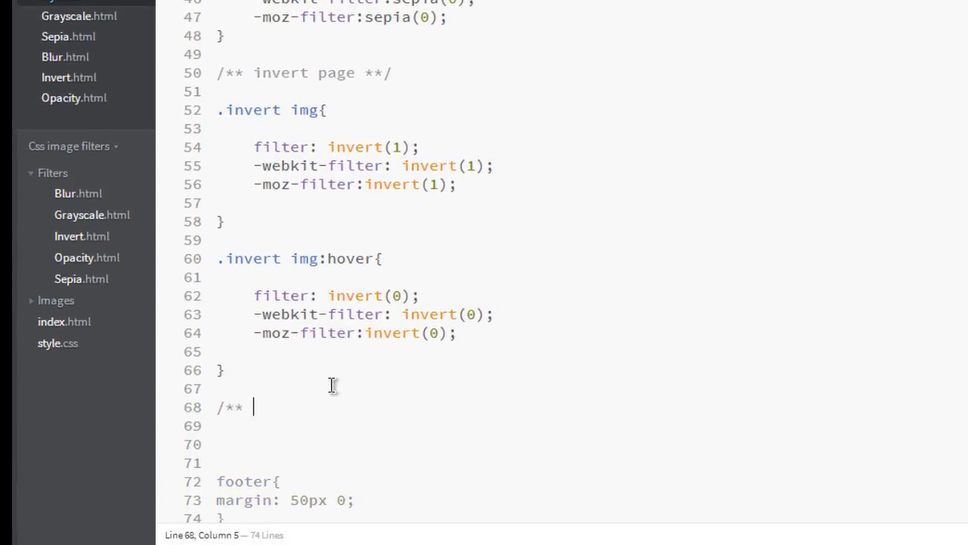
{"action": "type", "text": "Opacity"}
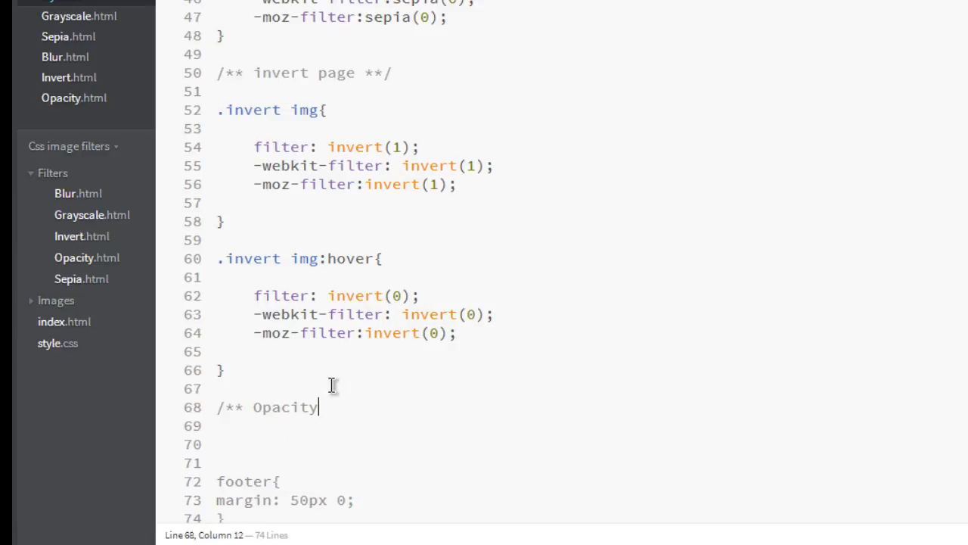
{"action": "type", "text": "page **/"}
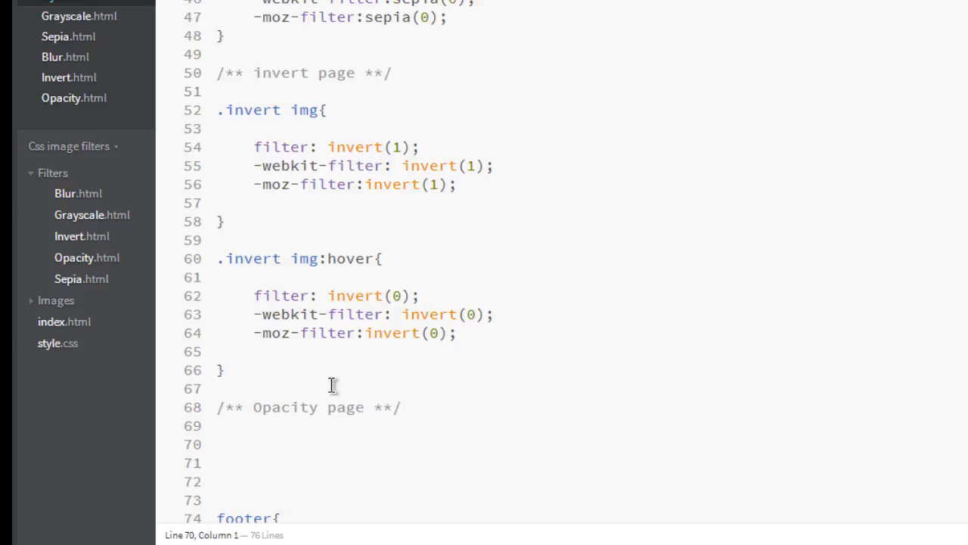
{"action": "type", "text": ".op"}
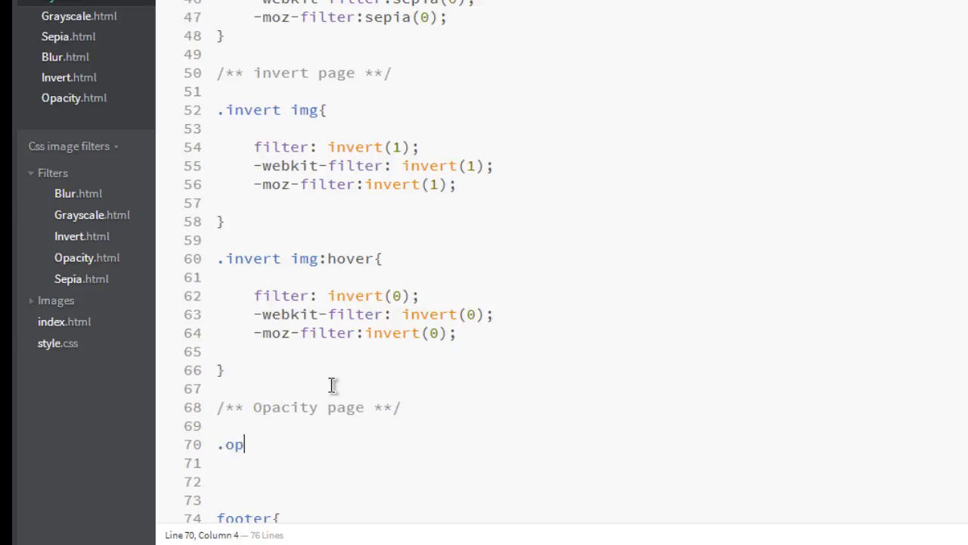
{"action": "type", "text": "acity"}
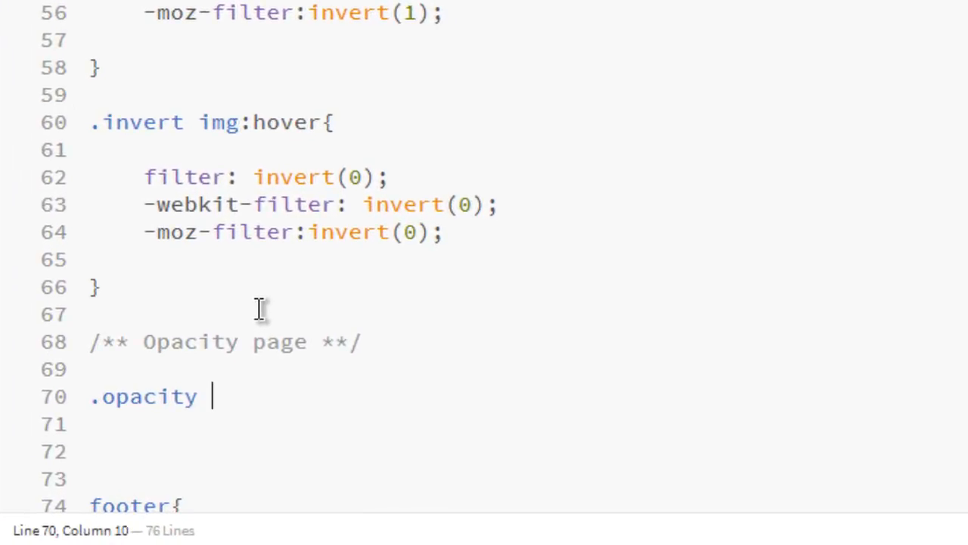
{"action": "type", "text": "img{"}
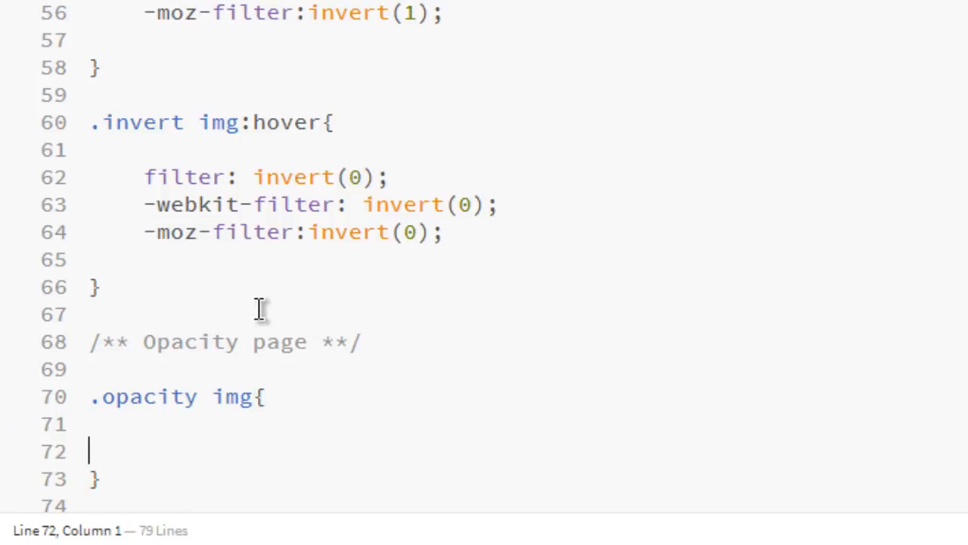
{"action": "key", "text": "Tab"}
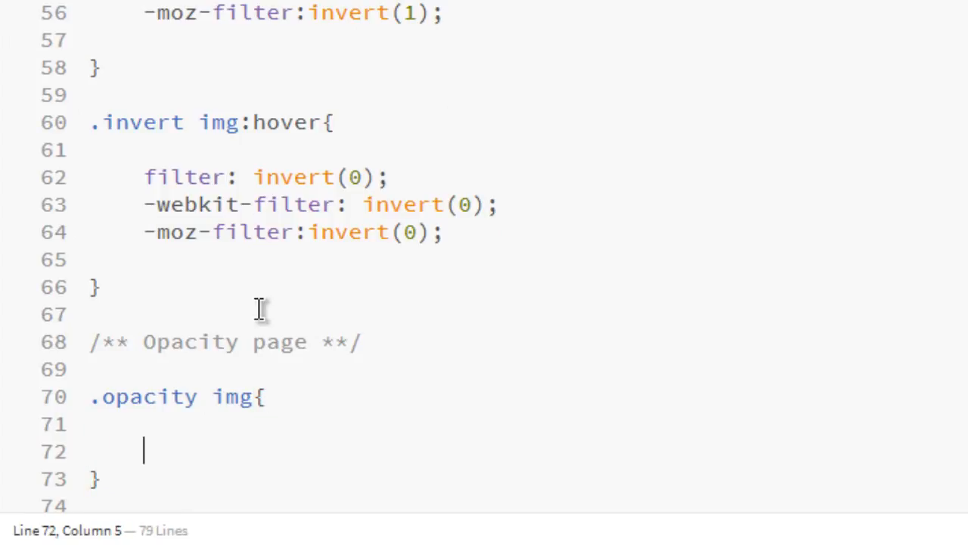
{"action": "type", "text": "opacity:"}
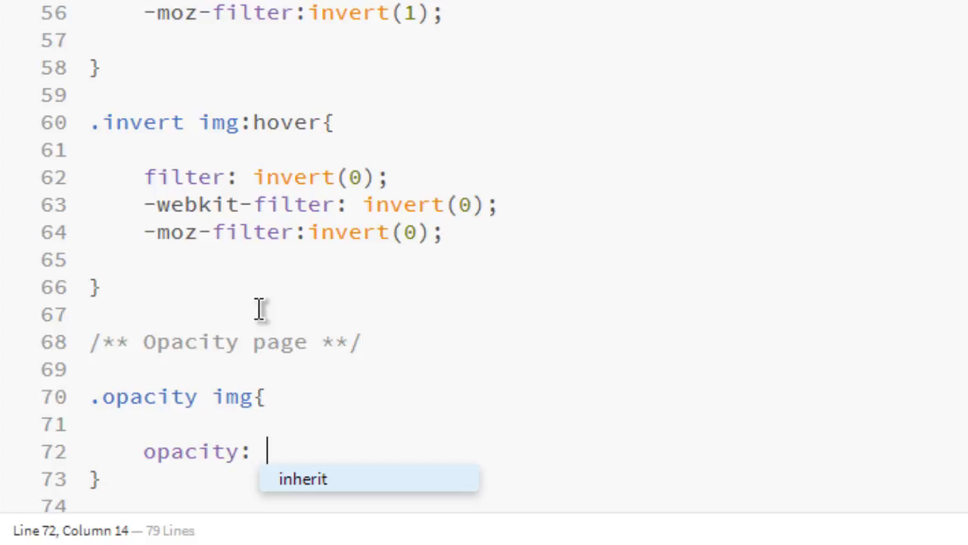
{"action": "type", "text": ".5;"}
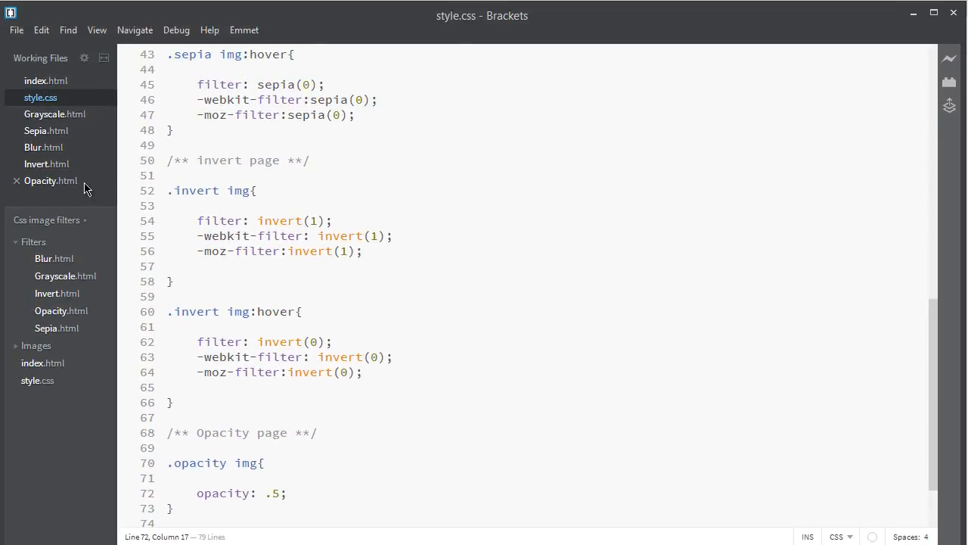
Live Preview Opacity.html in Chrome to check the half-transparent thumbnails
{"action": "left_click", "coordinate": [50, 180]}
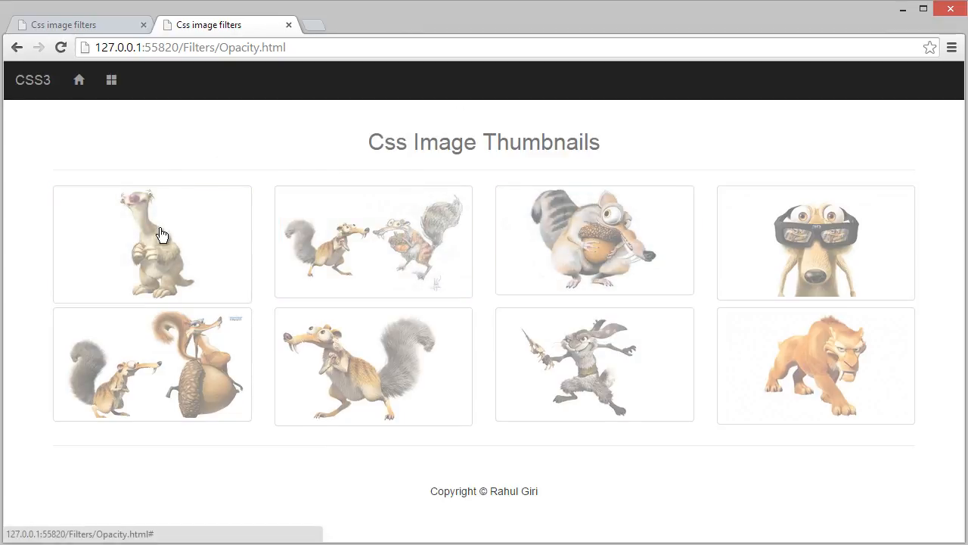
{"action": "mouse_move", "coordinate": [499, 513]}
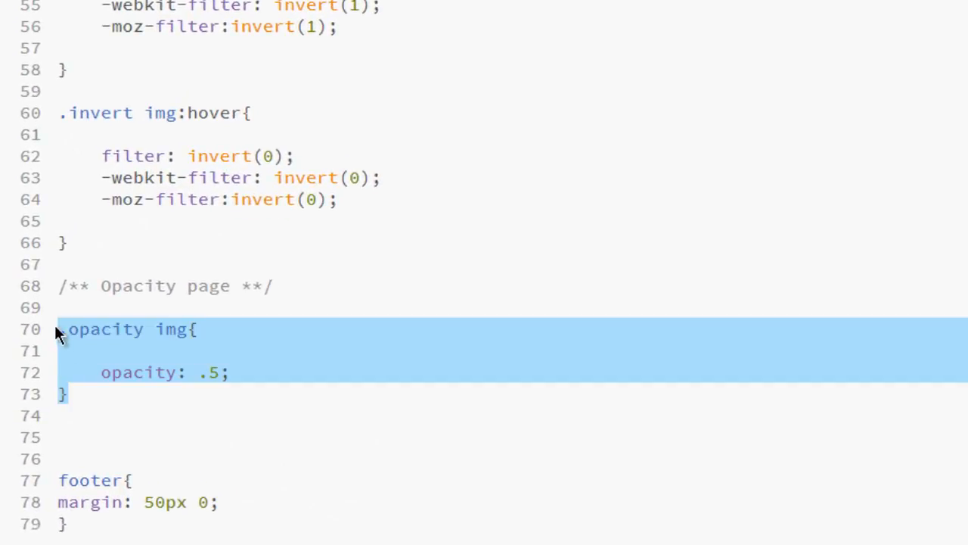
Duplicate the rule as .opacity img:hover with opacity set to 1
{"action": "left_click", "coordinate": [144, 418]}
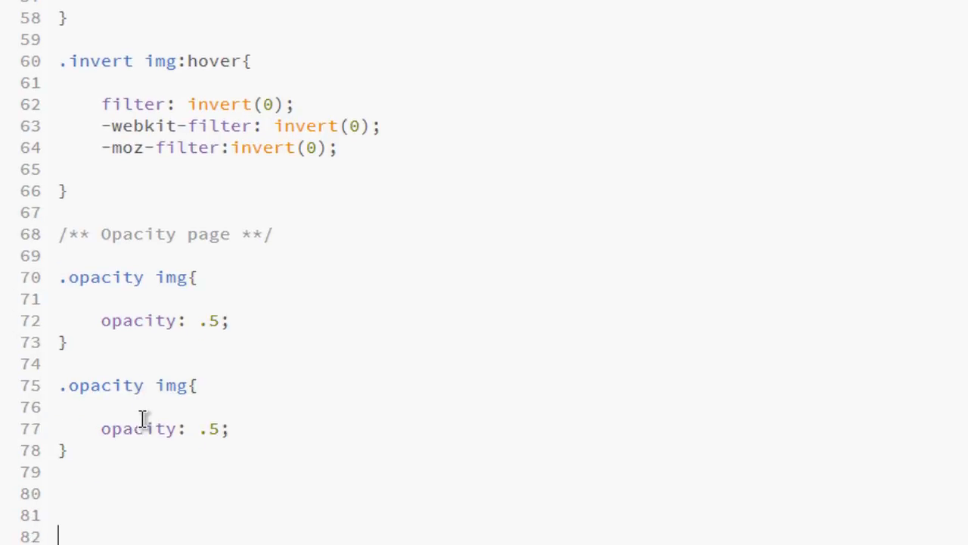
{"action": "scroll", "scroll_direction": "down", "scroll_amount": 3}
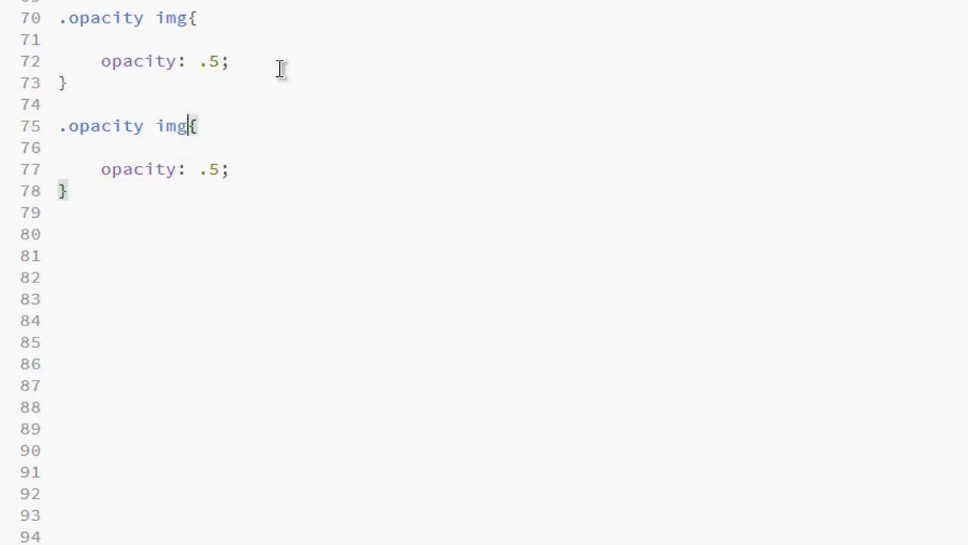
{"action": "type", "text": ":hover"}
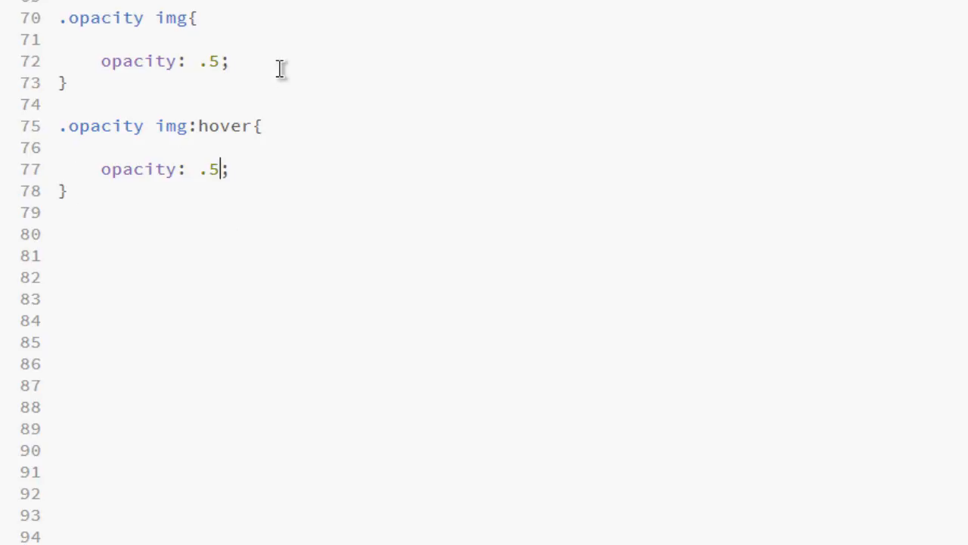
{"action": "type", "text": "1"}
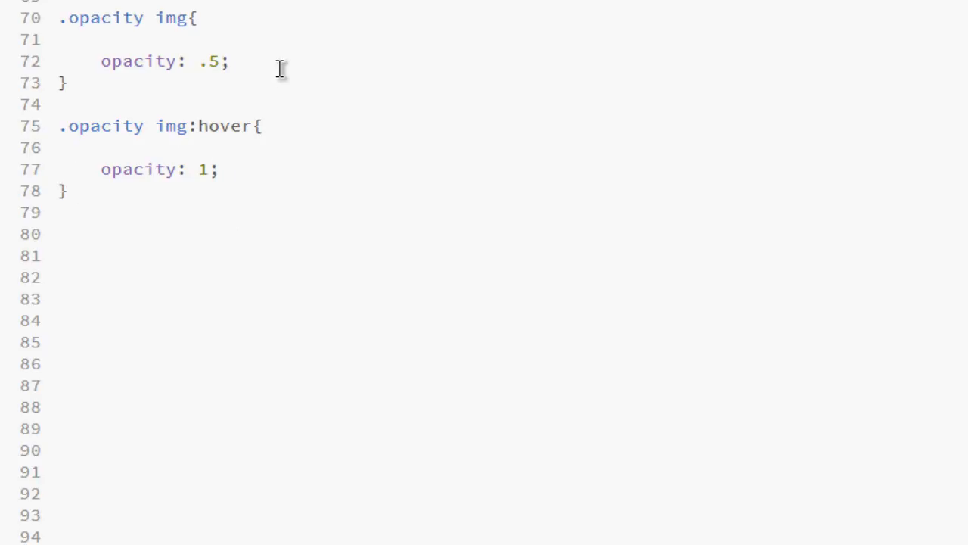
{"action": "left_click", "coordinate": [198, 6]}
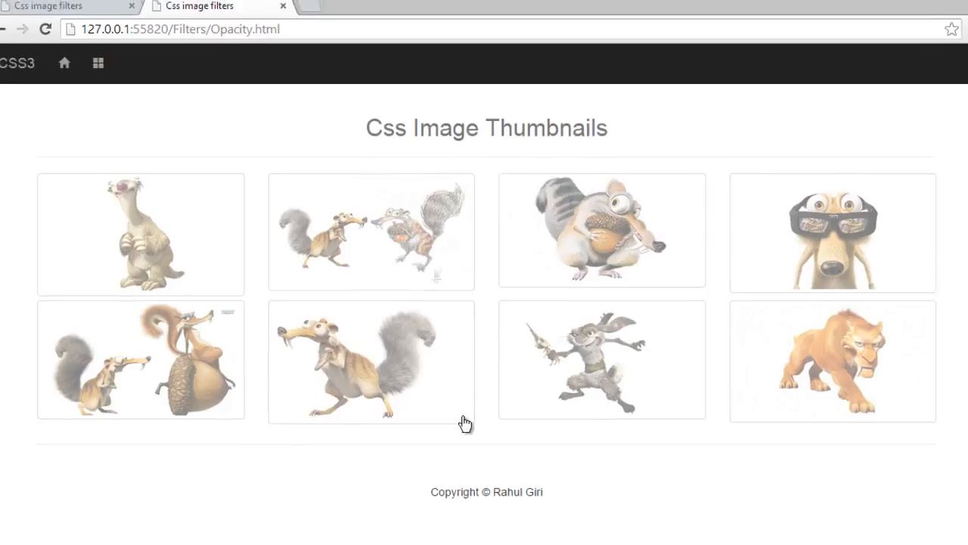
Reload Opacity.html in Chrome and hover the thumbnails to check the effect
{"action": "left_click", "coordinate": [923, 8]}
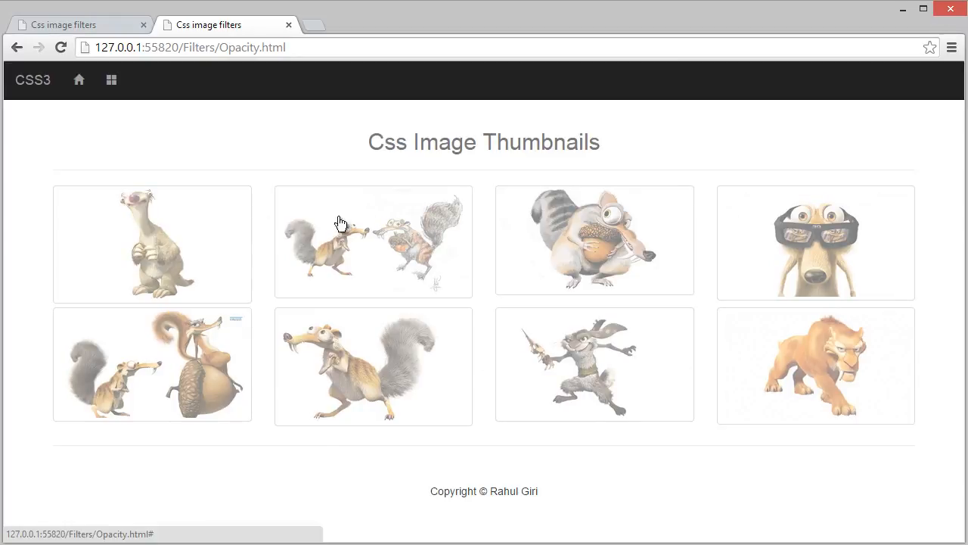
{"action": "mouse_move", "coordinate": [594, 240]}
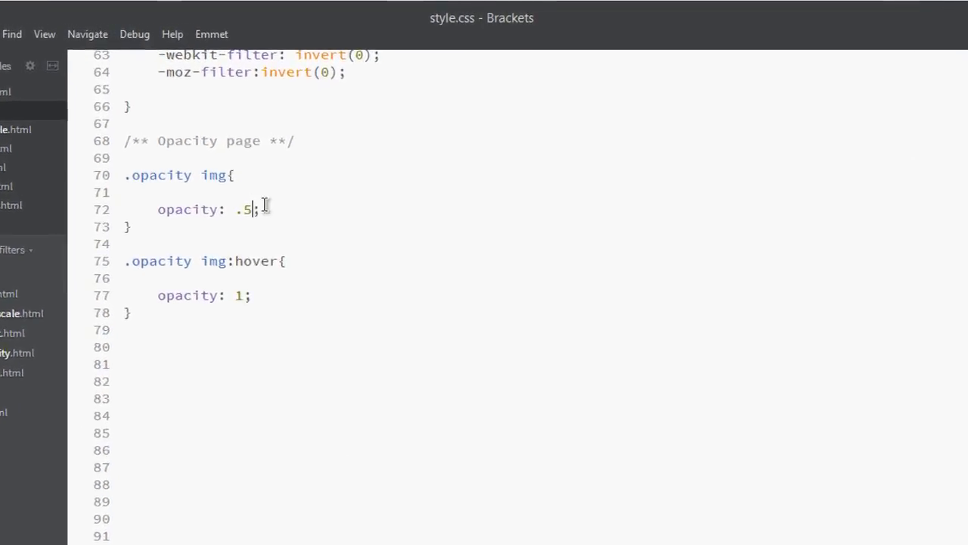
{"action": "type", "text": "0"}
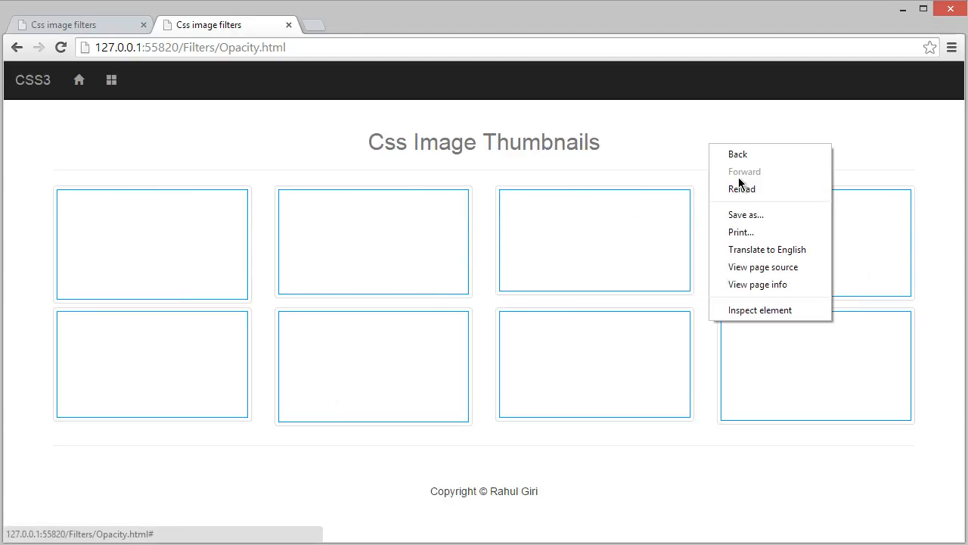
{"action": "left_click", "coordinate": [741, 189]}
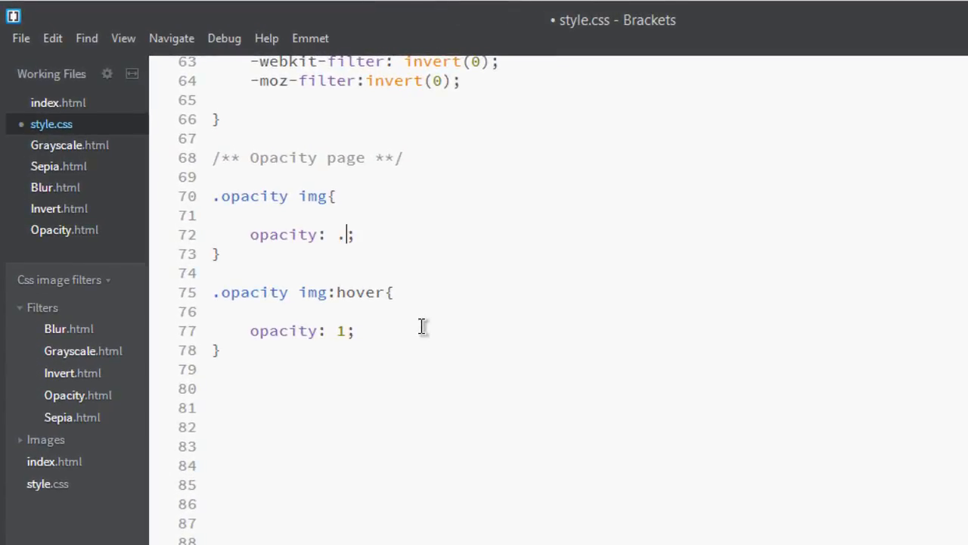
{"action": "type", "text": "5"}
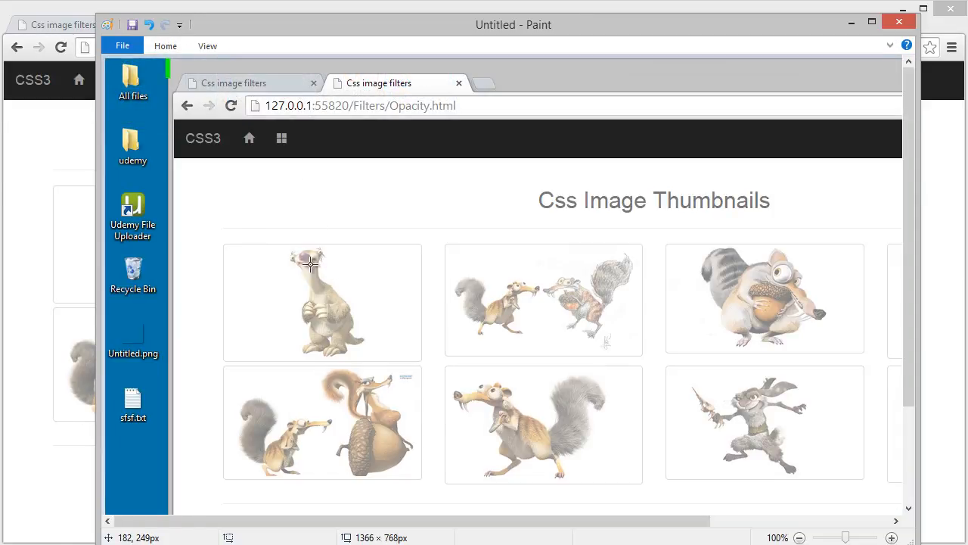
Crop the sloth thumbnail, resize it to 60 by 39 pixels, and begin Save as
{"action": "left_click_drag", "start_coordinate": [310, 262], "coordinate": [407, 355]}
{"action": "type", "text": "60"}
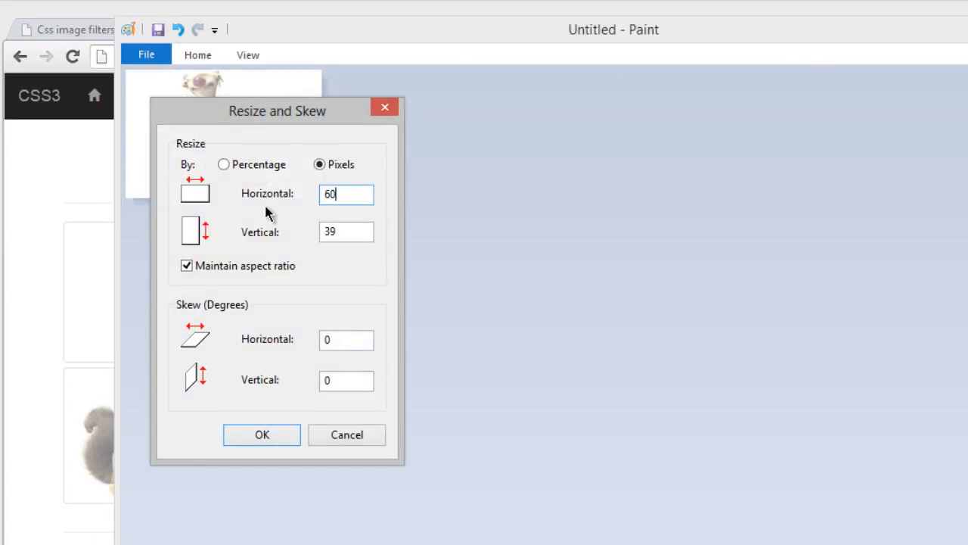
{"action": "left_click", "coordinate": [262, 434]}
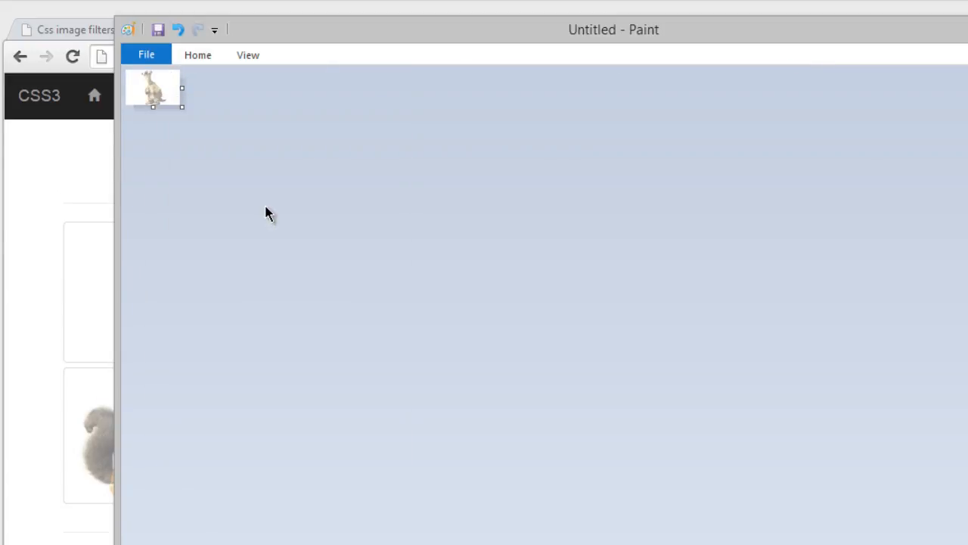
{"action": "left_click", "coordinate": [146, 54]}
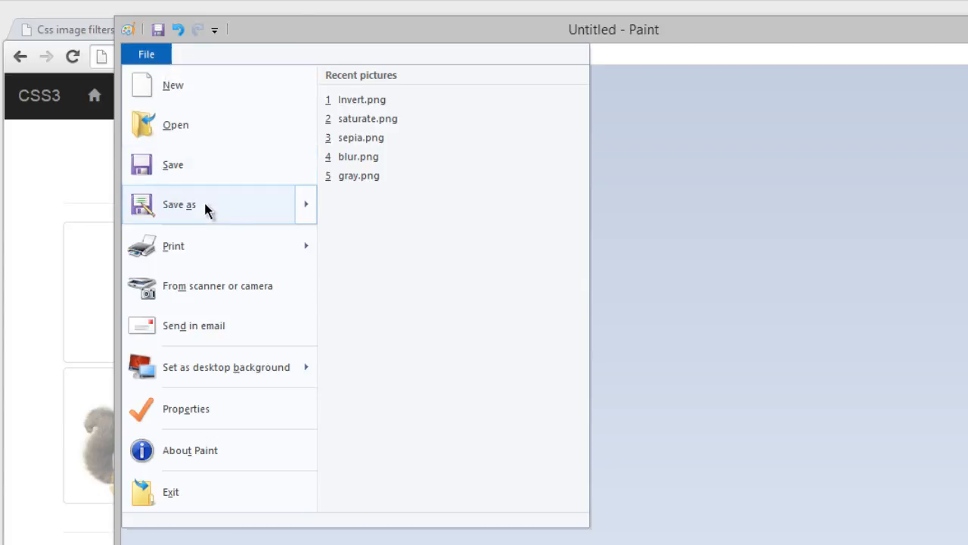
{"action": "left_click", "coordinate": [179, 205]}
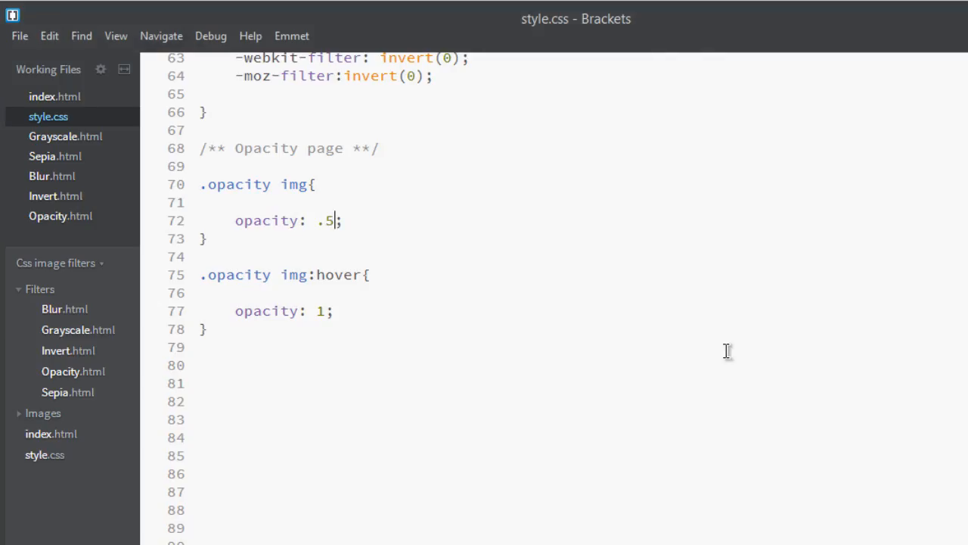
In Opacity.html, duplicate the Invert menu entry as an Opacity item linking opacity.html with opacity.png
{"action": "left_click", "coordinate": [60, 216]}
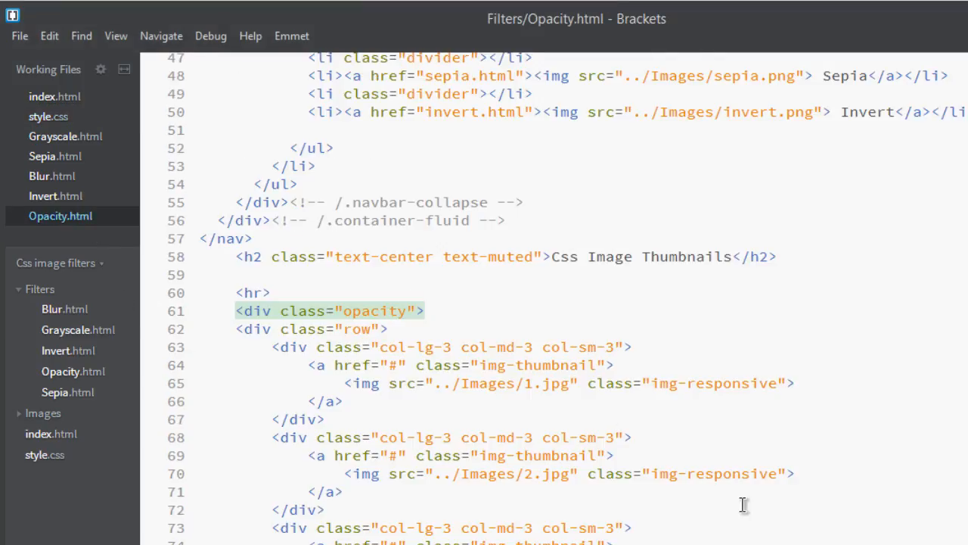
{"action": "scroll", "scroll_direction": "up", "scroll_amount": 3}
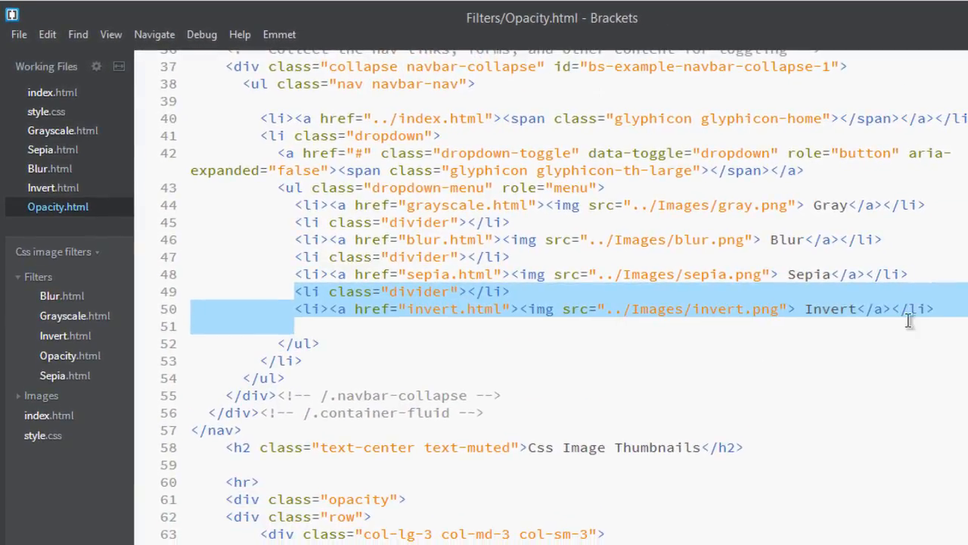
{"action": "left_click", "coordinate": [936, 308]}
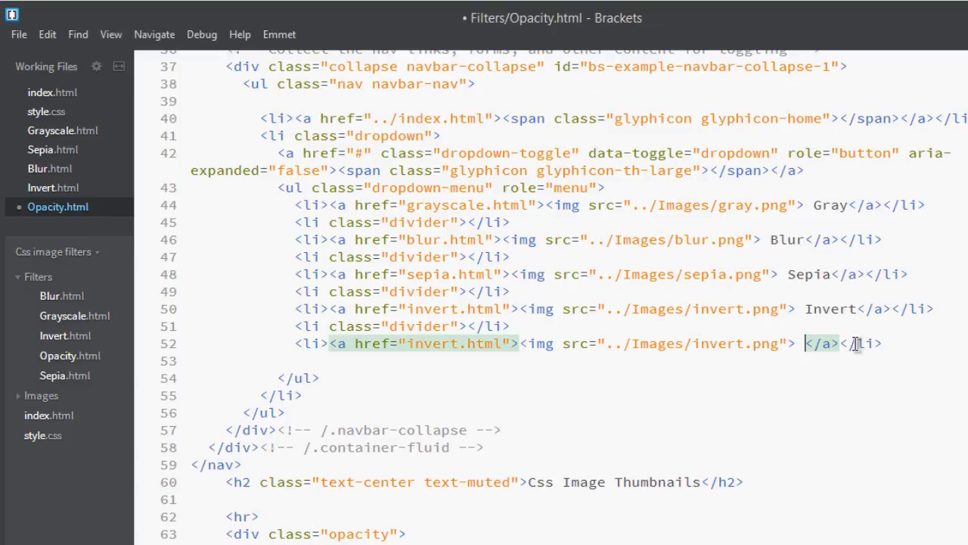
{"action": "type", "text": "Opacity"}
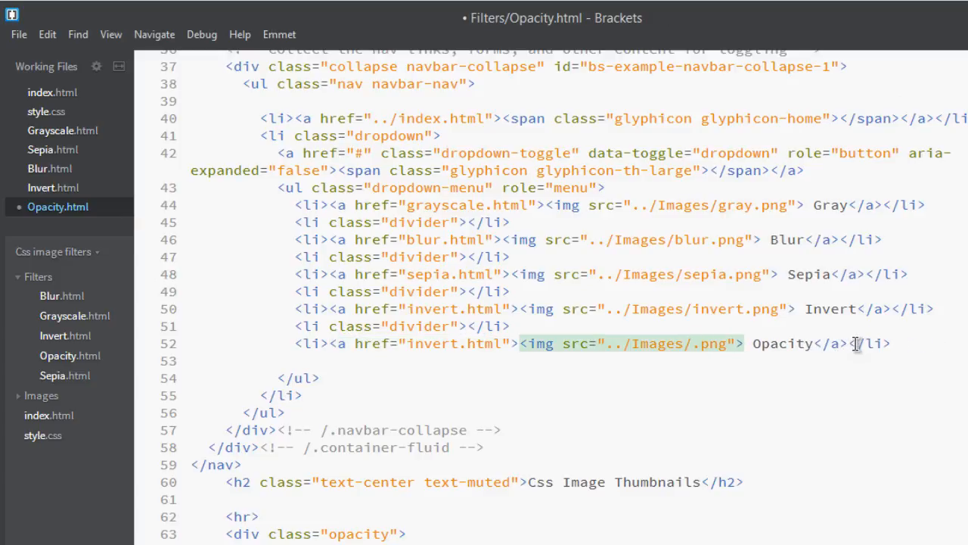
{"action": "type", "text": "opacity"}
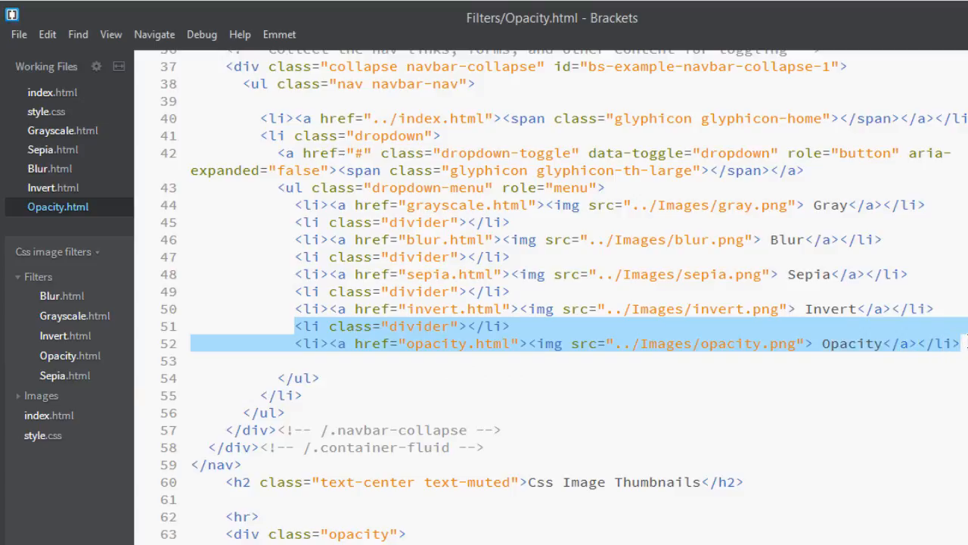
{"action": "left_click", "coordinate": [53, 187]}
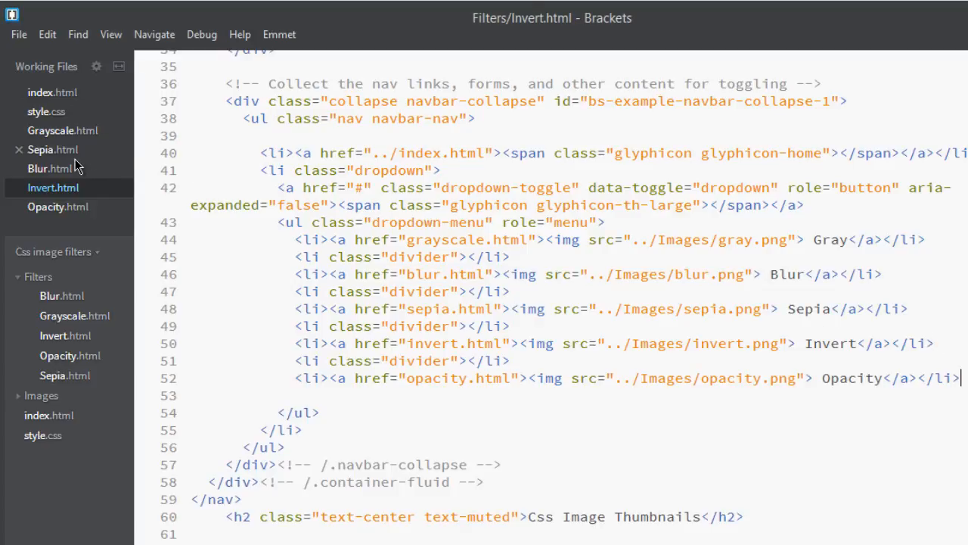
Paste the divider and Opacity menu item into Blur.html's nav menu, then open Grayscale.html
{"action": "left_click", "coordinate": [50, 167]}
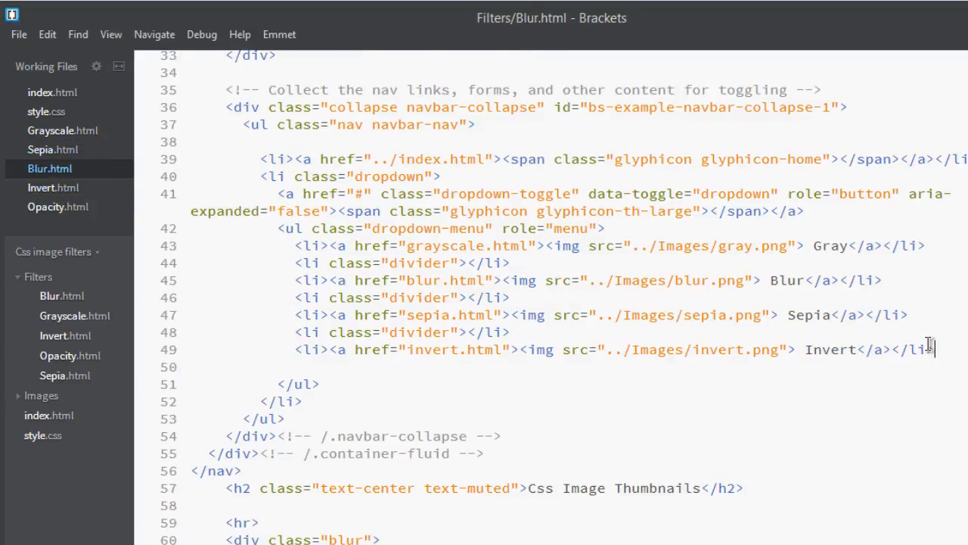
{"action": "type", "text": "<li class=\"divider\"></li>"}
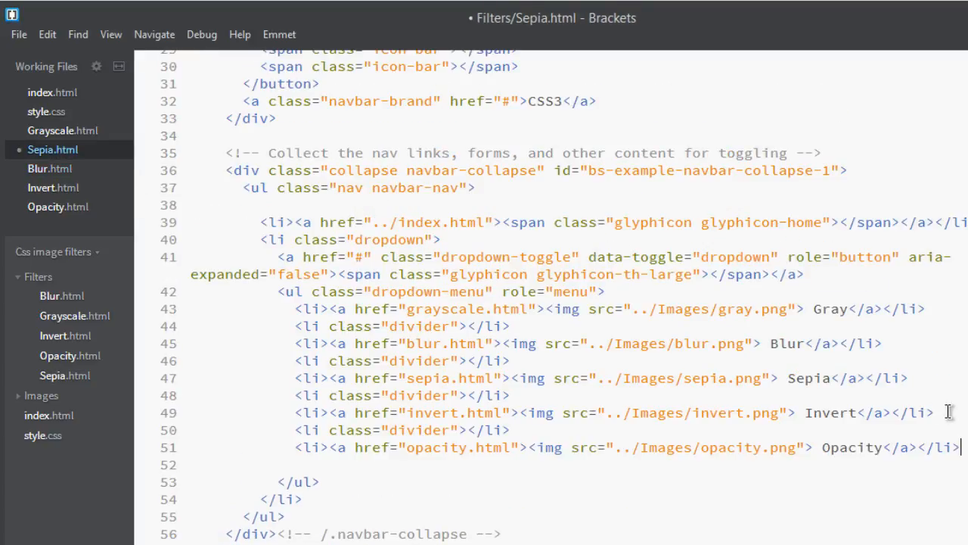
{"action": "left_click", "coordinate": [64, 131]}
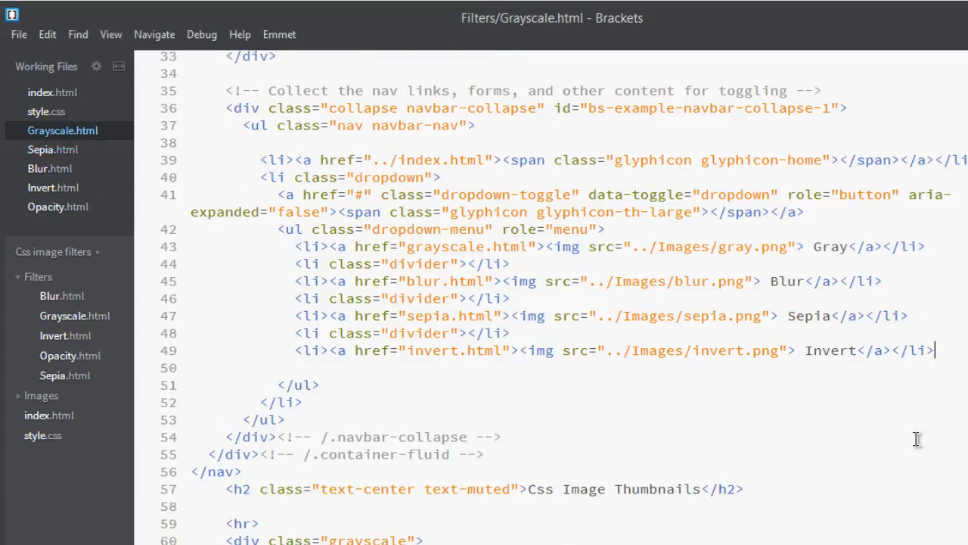